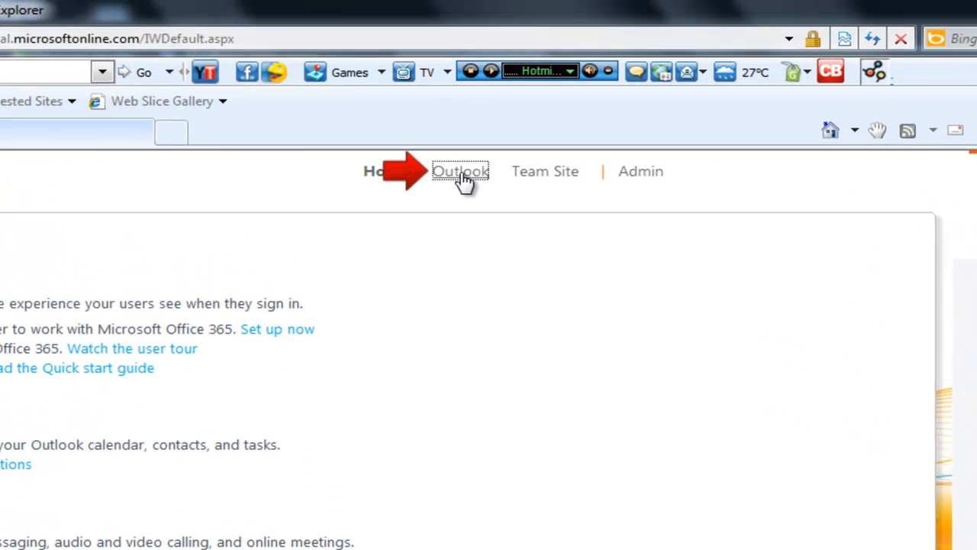
Launch Outlook from the Office 365 portal and reach See All Options
{"action": "left_click", "coordinate": [461, 171]}
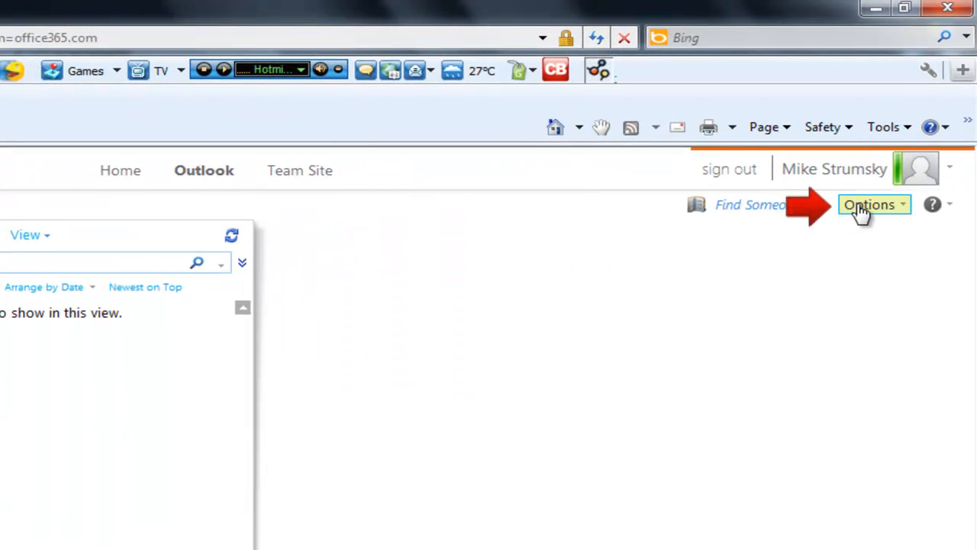
{"action": "left_click", "coordinate": [873, 205]}
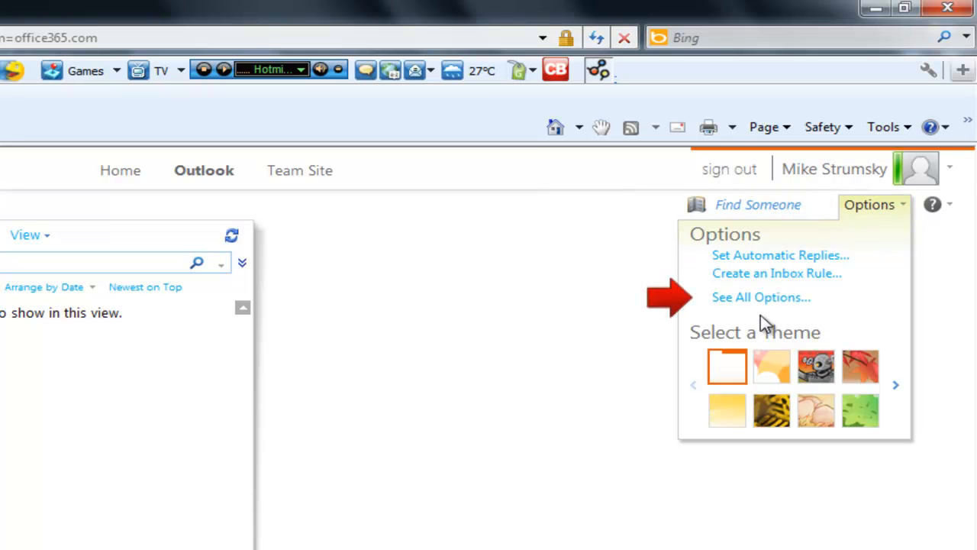
{"action": "left_click", "coordinate": [761, 297]}
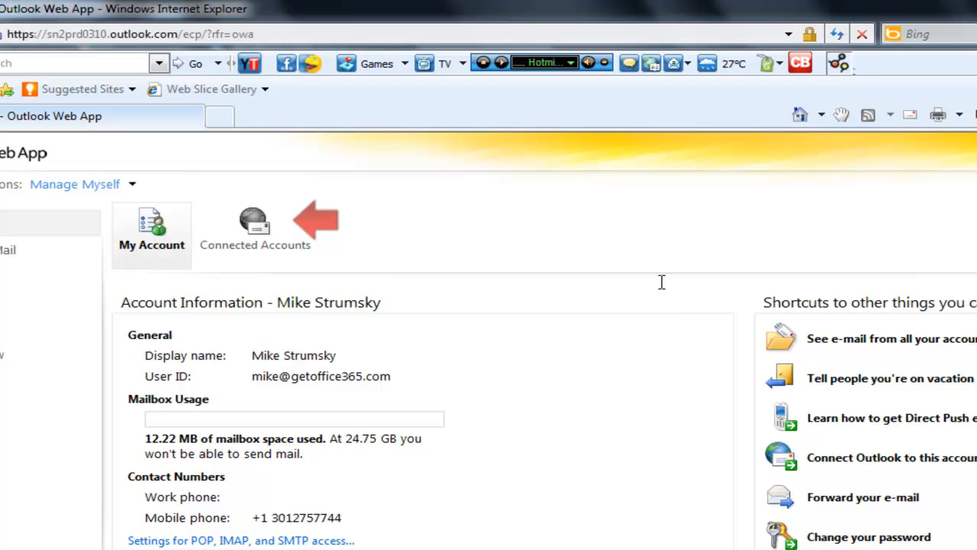
{"action": "mouse_move", "coordinate": [267, 243]}
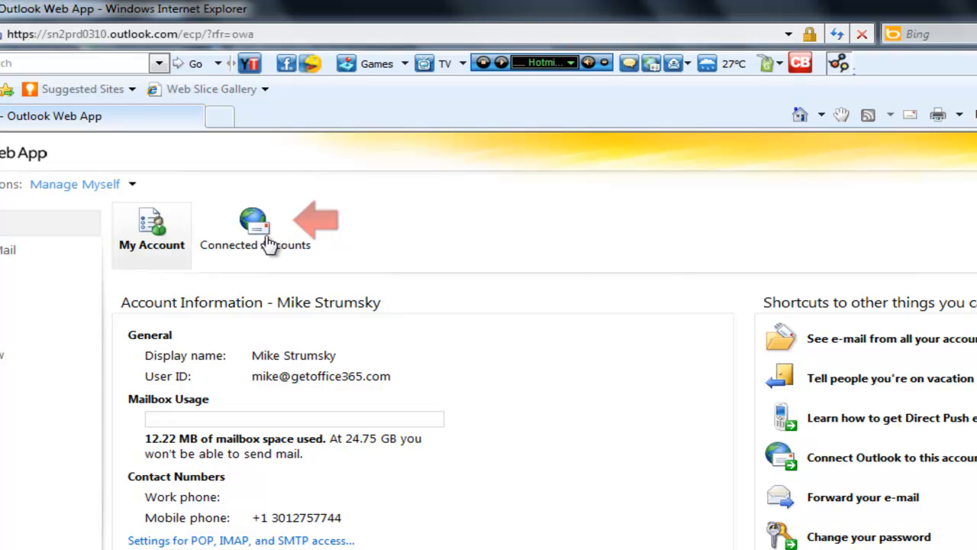
Add the Gmail address and password as a new connected account, finishing with OK status
{"action": "left_click", "coordinate": [253, 229]}
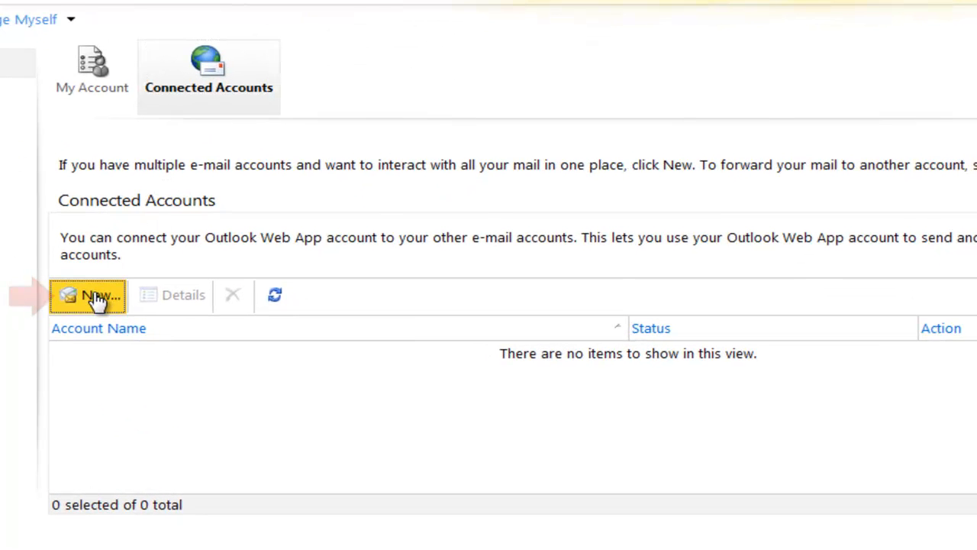
{"action": "left_click", "coordinate": [90, 294]}
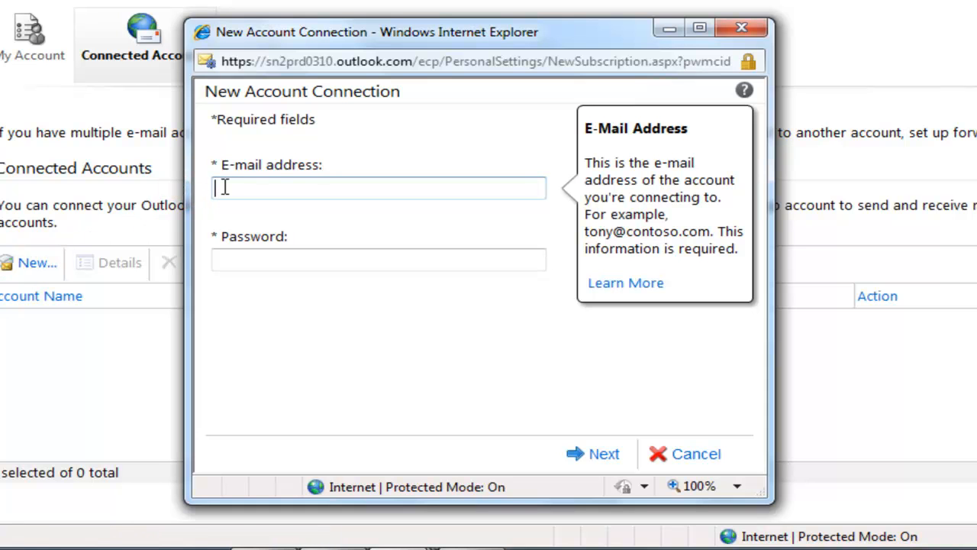
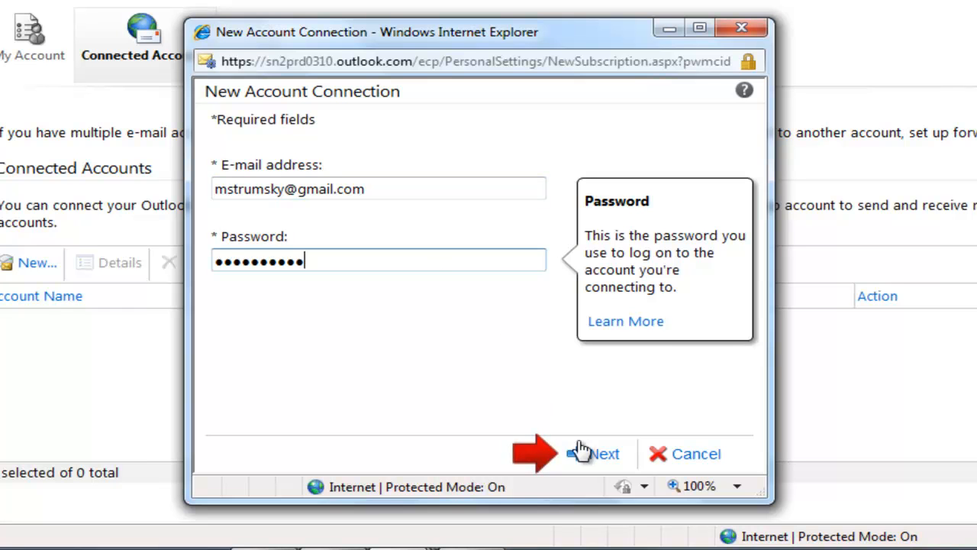
{"action": "left_click", "coordinate": [604, 452]}
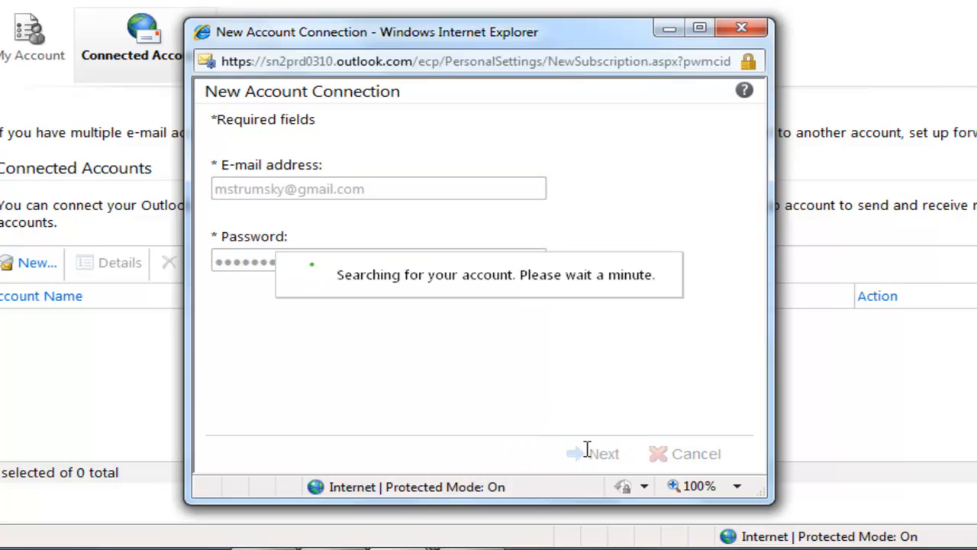
{"action": "left_click", "coordinate": [603, 453]}
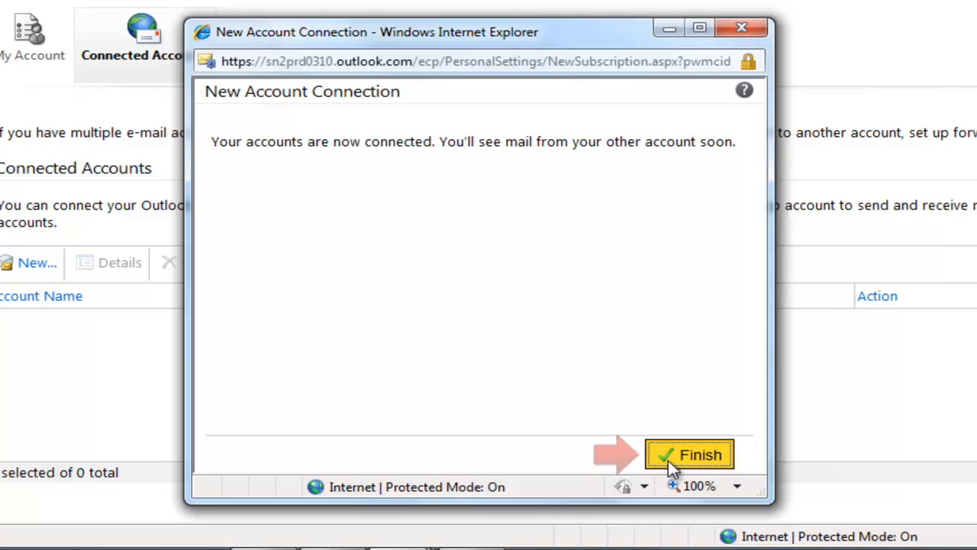
{"action": "left_click", "coordinate": [688, 454]}
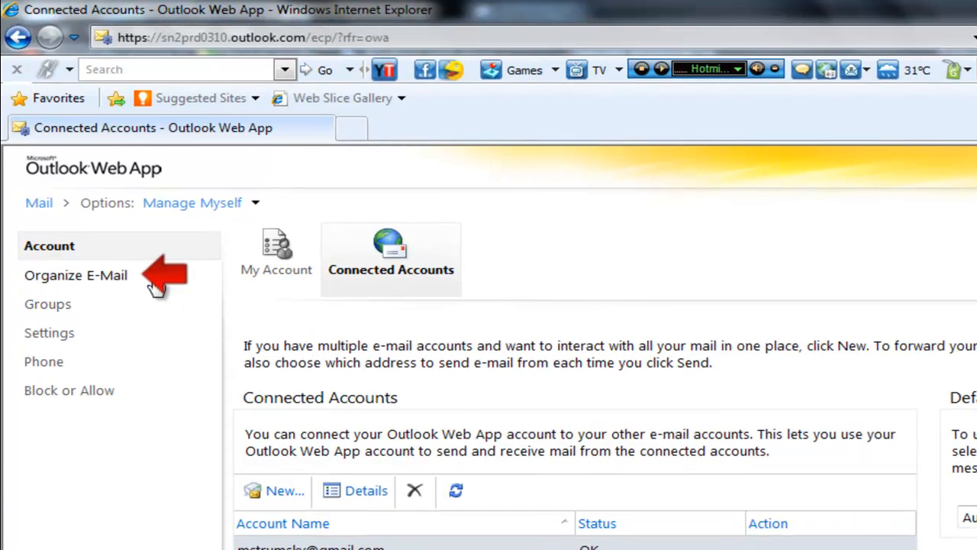
Start a new inbox rule under Organize E-Mail with the 'It was sent to...' condition set to the Gmail address
{"action": "left_click", "coordinate": [76, 275]}
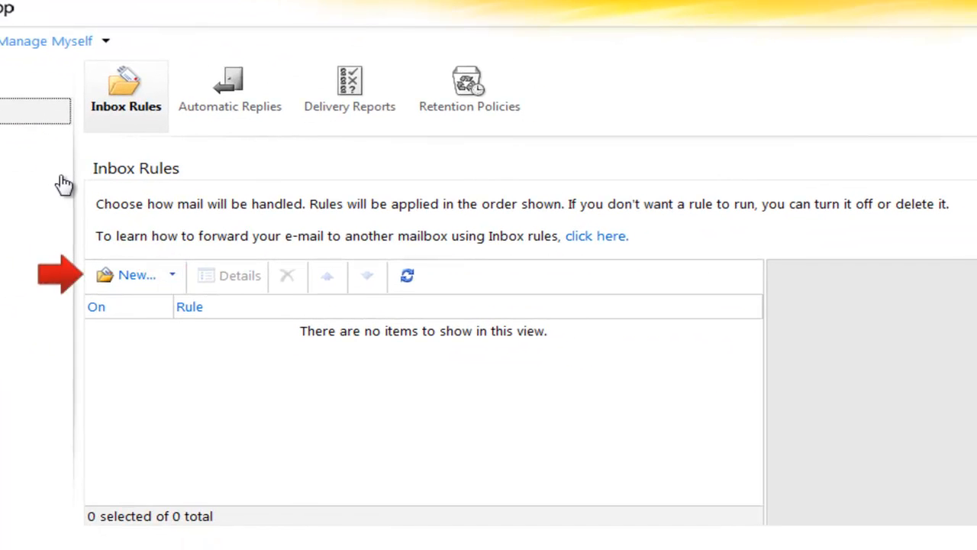
{"action": "mouse_move", "coordinate": [125, 278]}
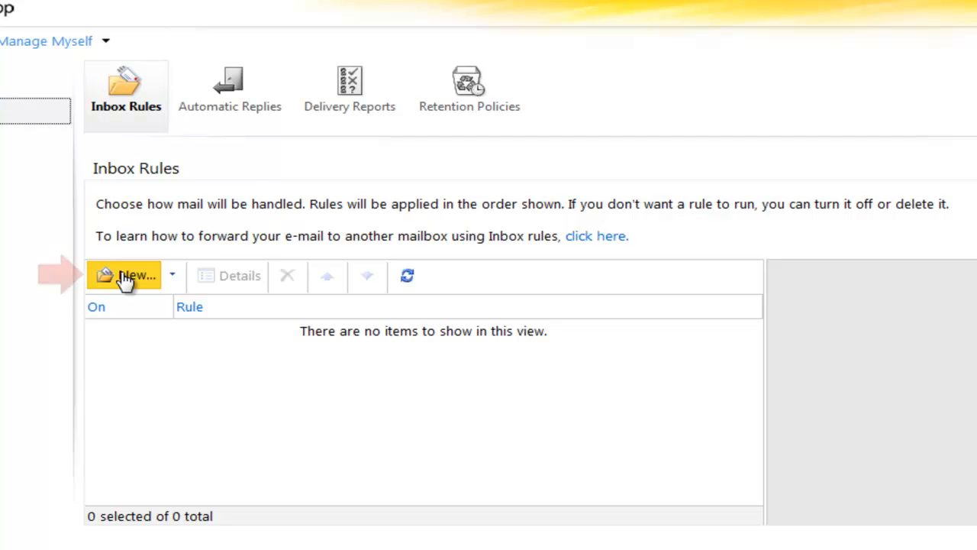
{"action": "left_click", "coordinate": [128, 275]}
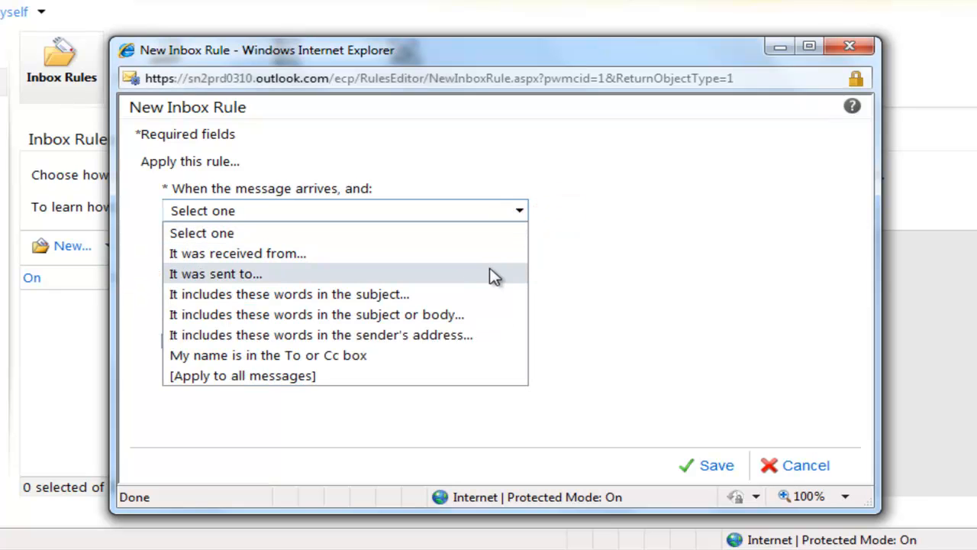
{"action": "left_click", "coordinate": [215, 274]}
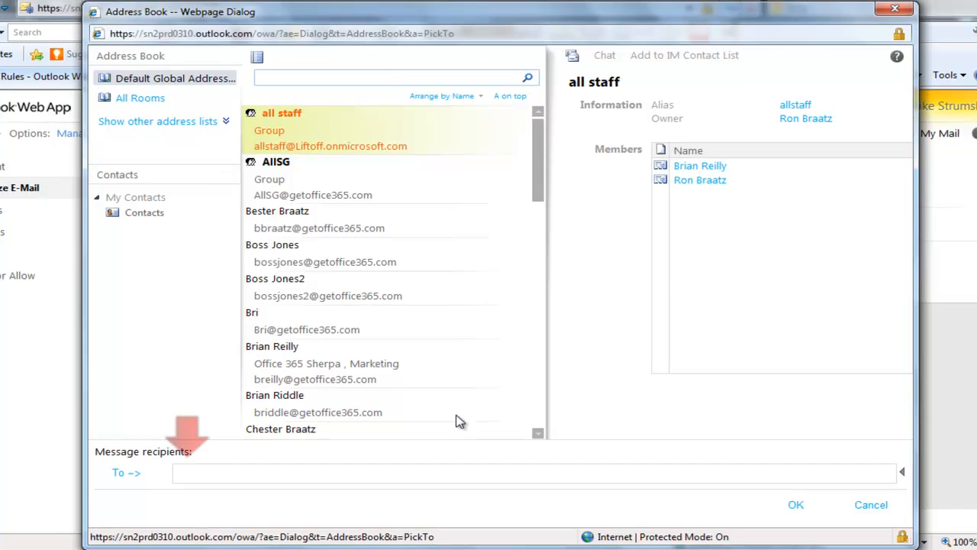
{"action": "type", "text": "m"}
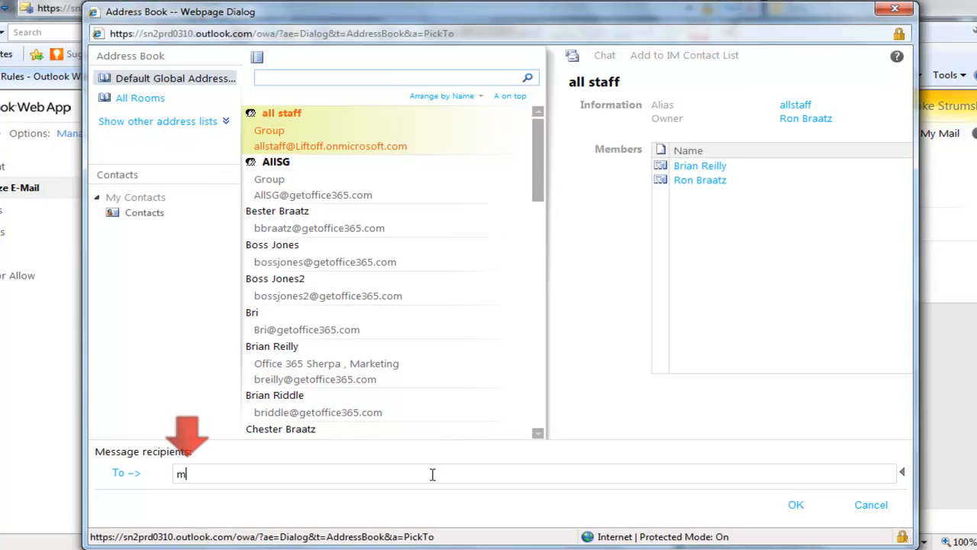
{"action": "type", "text": "m"}
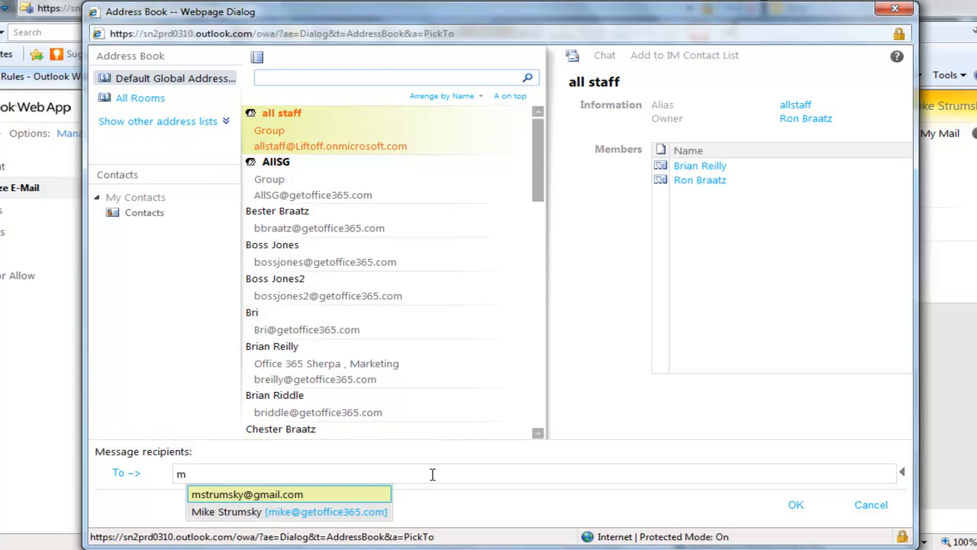
{"action": "left_click", "coordinate": [256, 491]}
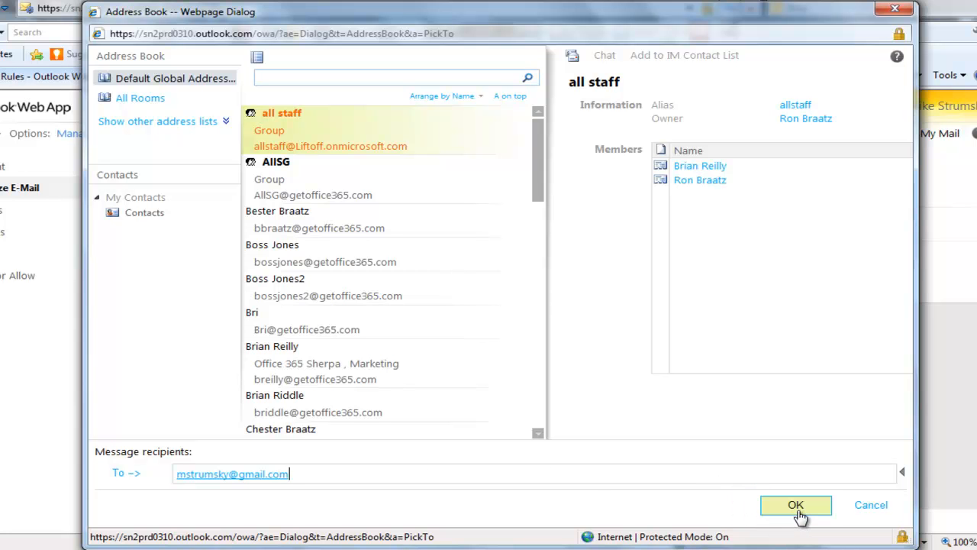
Make the rule move matching messages to the GMail folder under Inbox and save it
{"action": "left_click", "coordinate": [797, 504]}
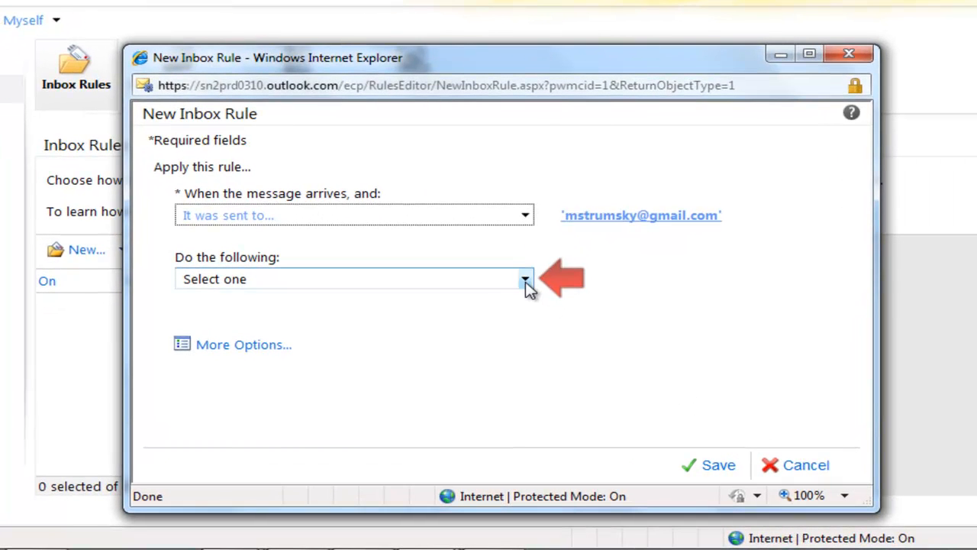
{"action": "left_click", "coordinate": [526, 280]}
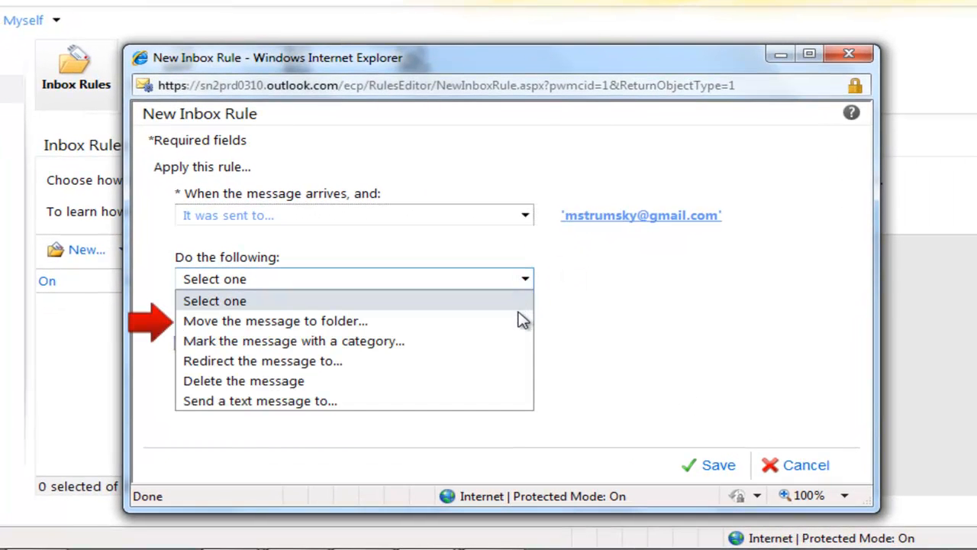
{"action": "left_click", "coordinate": [274, 320]}
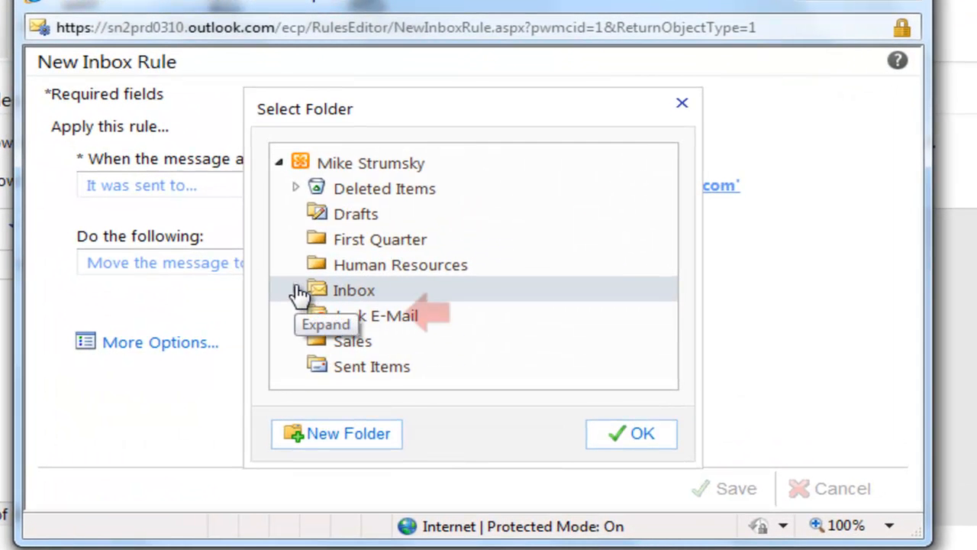
{"action": "left_click", "coordinate": [296, 290]}
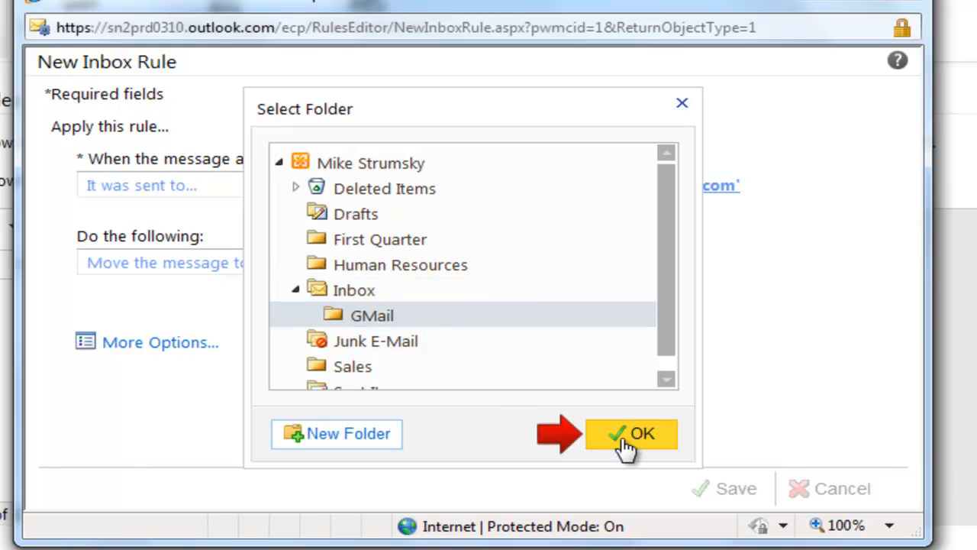
{"action": "left_click", "coordinate": [632, 433]}
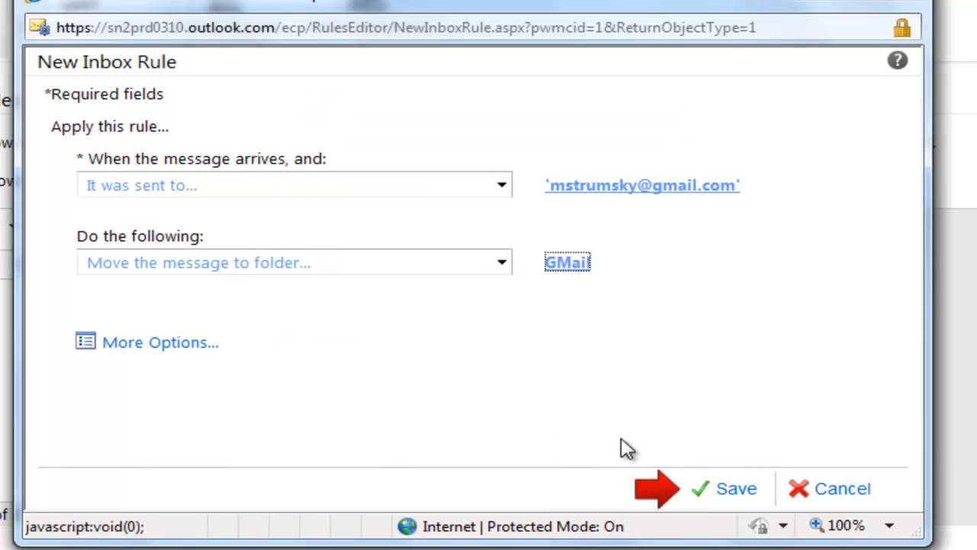
{"action": "mouse_move", "coordinate": [724, 491]}
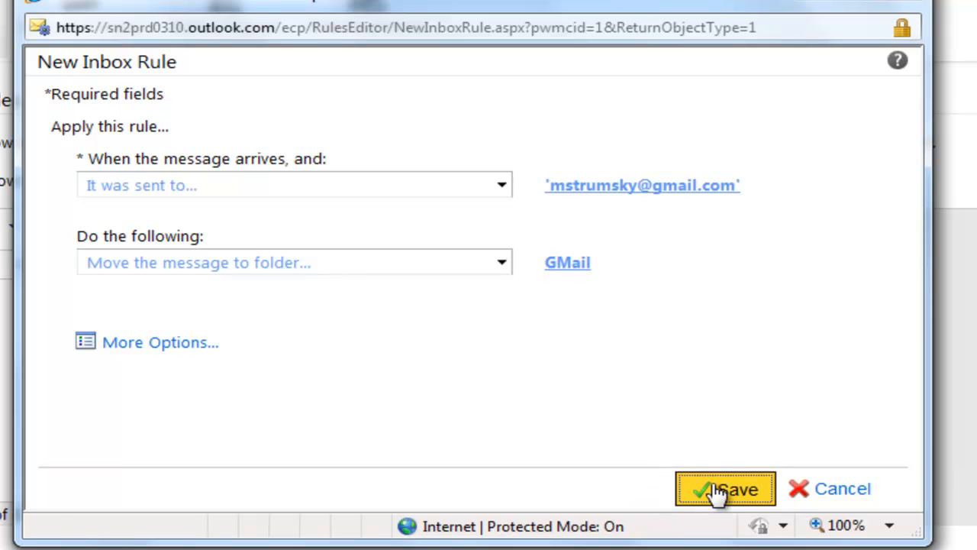
{"action": "left_click", "coordinate": [729, 488]}
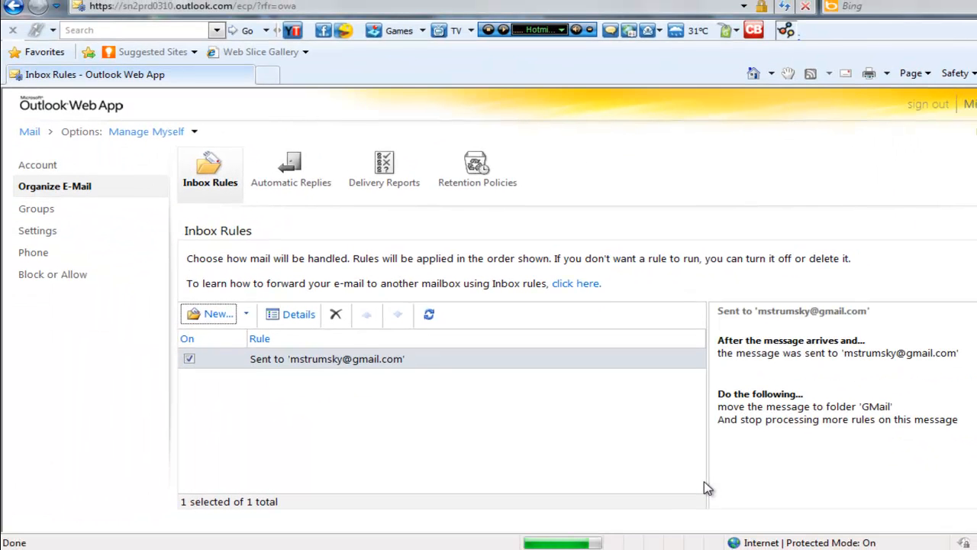
{"action": "mouse_move", "coordinate": [525, 385]}
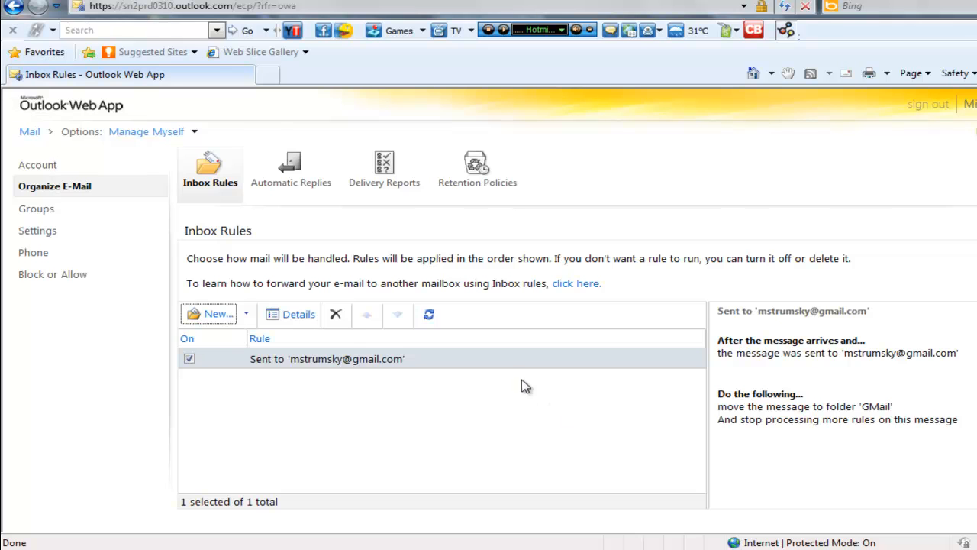
{"action": "mouse_move", "coordinate": [29, 131]}
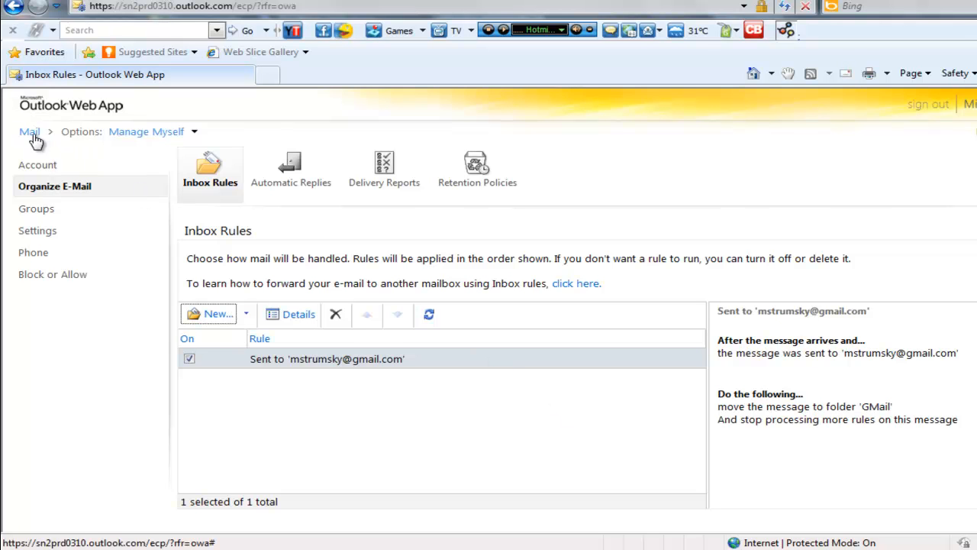
Return to Mail and view the empty GMail subfolder under Inbox
{"action": "left_click", "coordinate": [29, 132]}
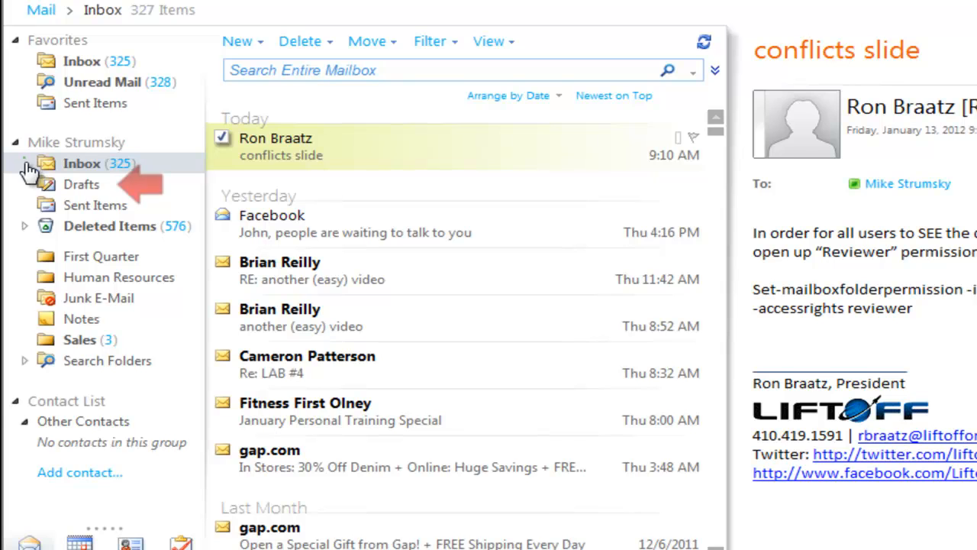
{"action": "left_click", "coordinate": [90, 183]}
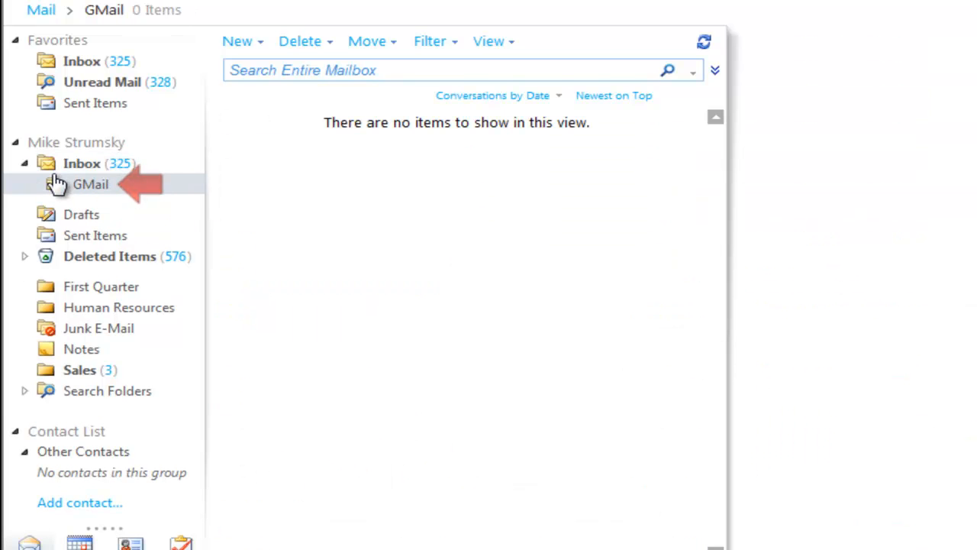